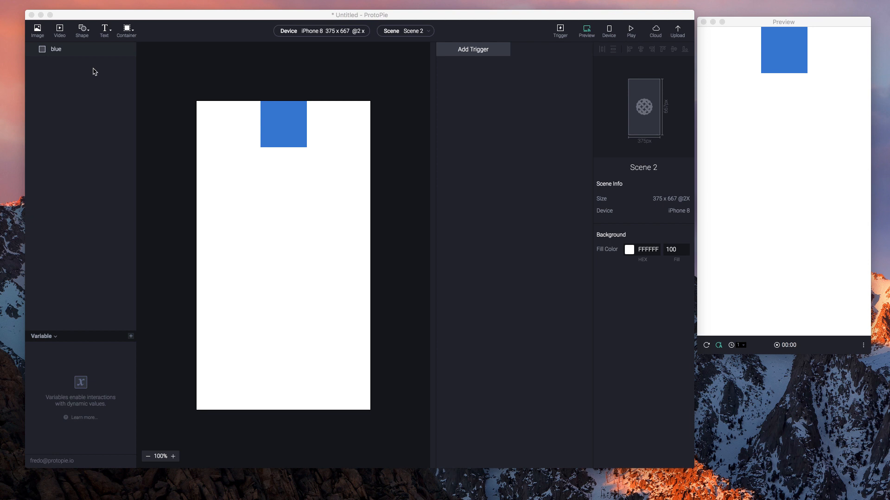
mouse_move(1, 384)
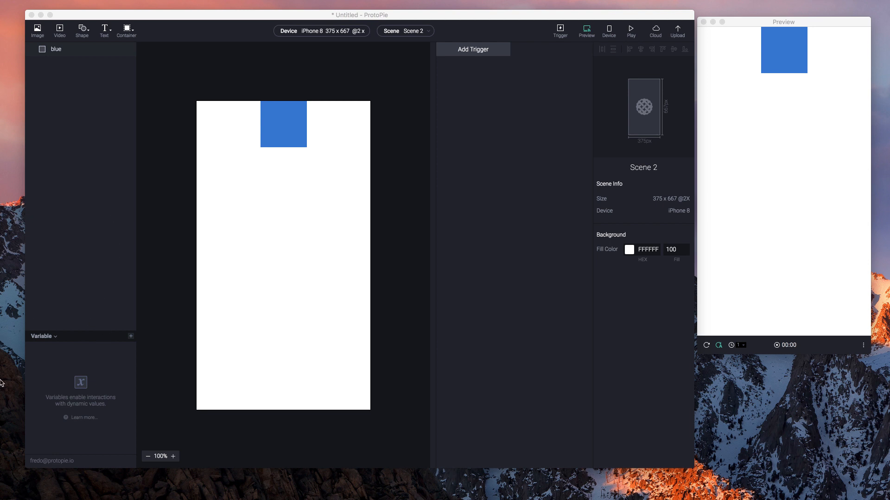
mouse_move(120, 367)
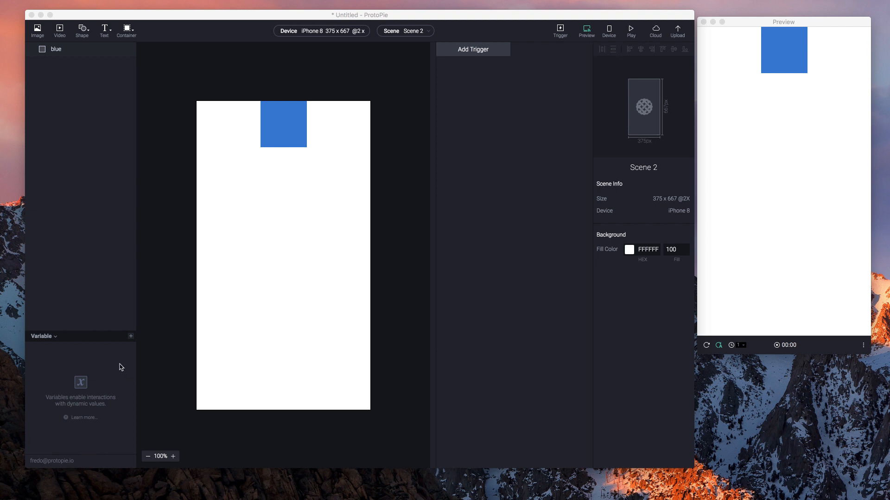
- Create a new number variable, variable1 = 0, scoped to this scene only
click(43, 337)
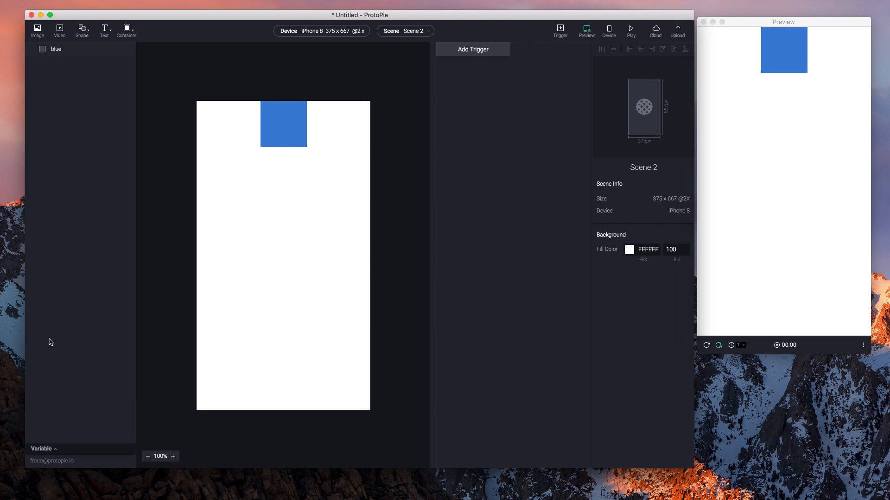
click(55, 449)
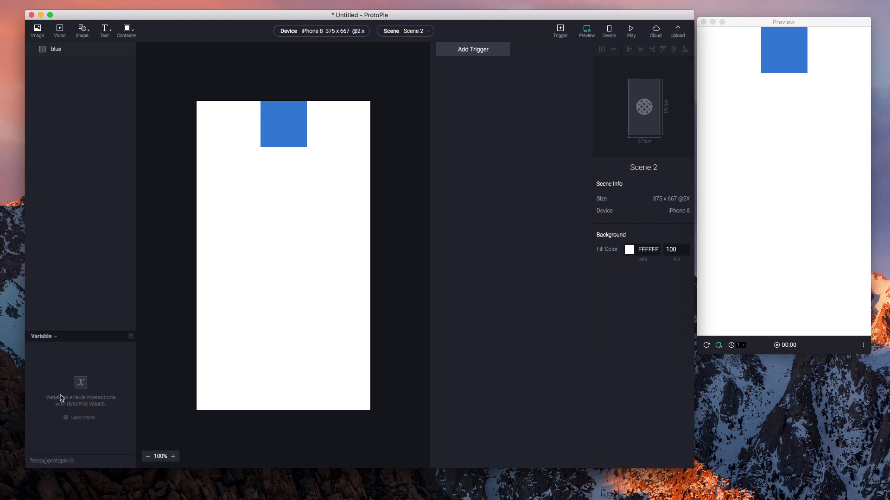
mouse_move(131, 339)
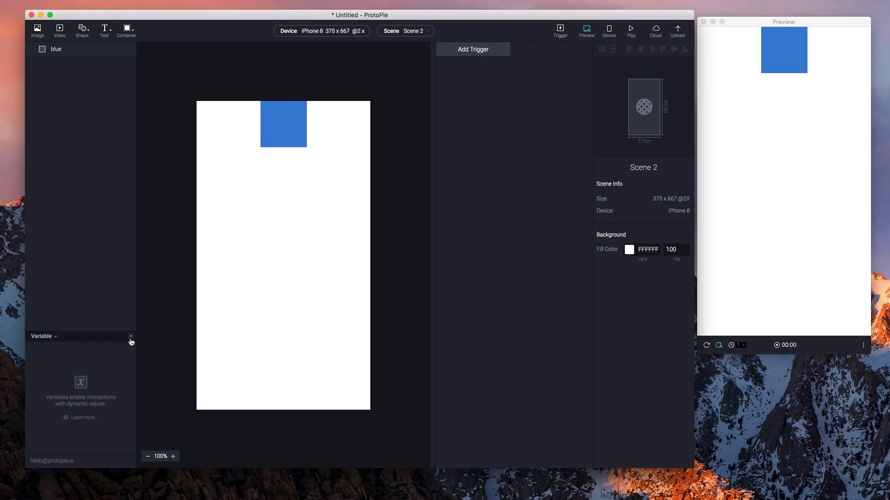
mouse_move(131, 339)
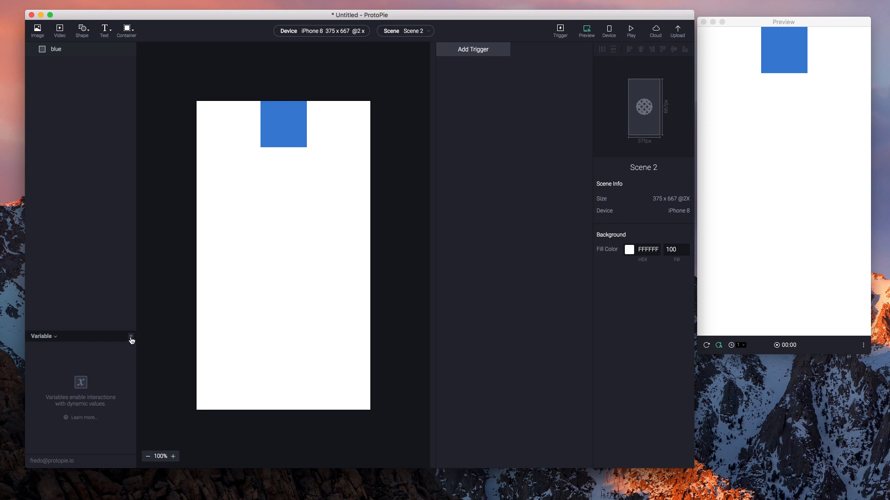
click(131, 336)
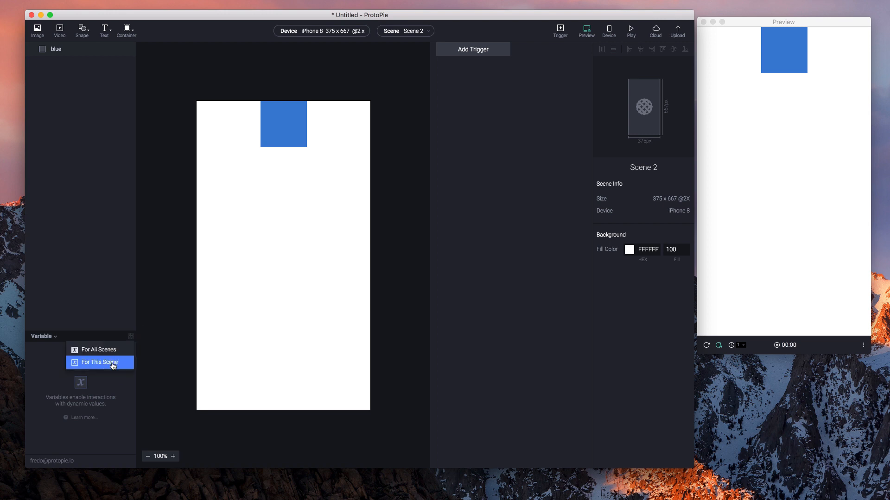
mouse_move(122, 337)
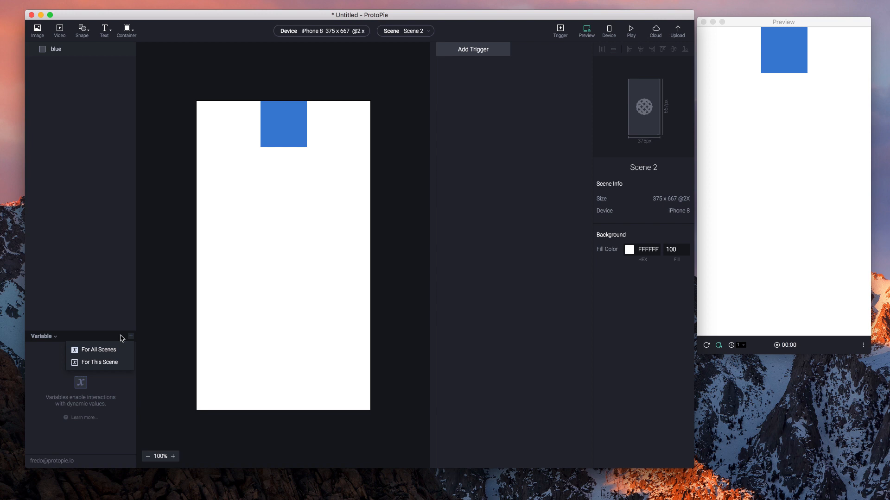
mouse_move(108, 350)
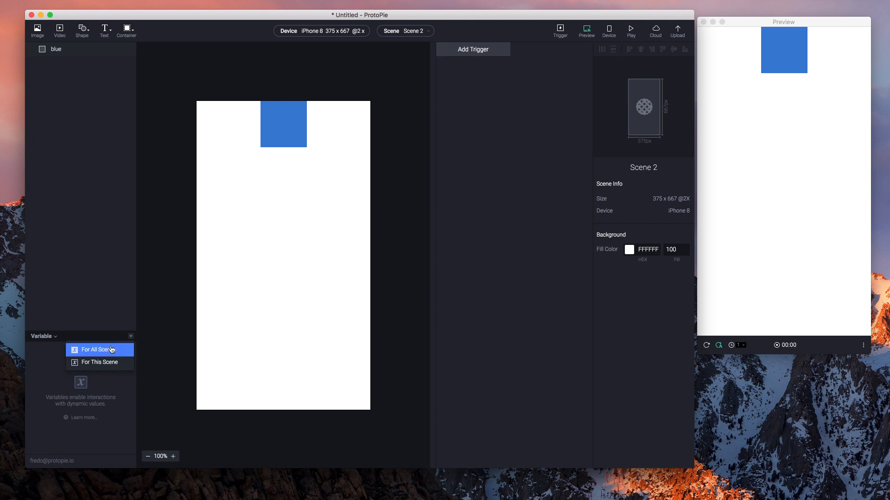
mouse_move(109, 365)
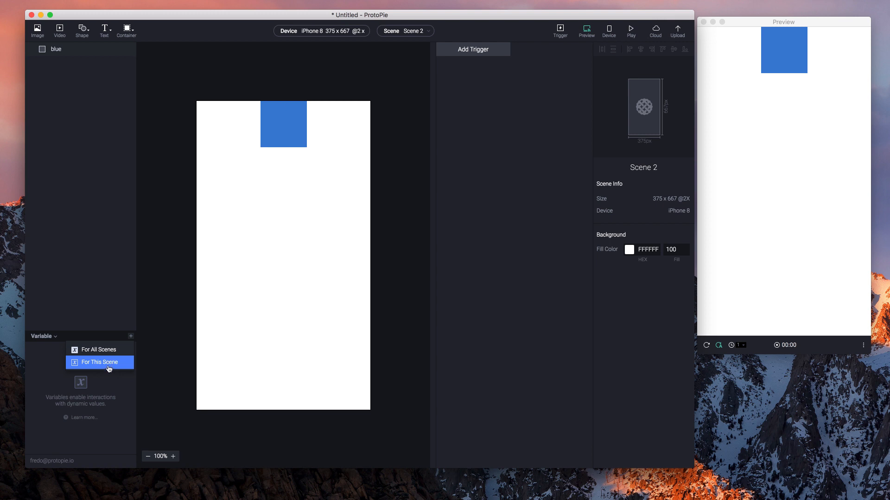
click(99, 362)
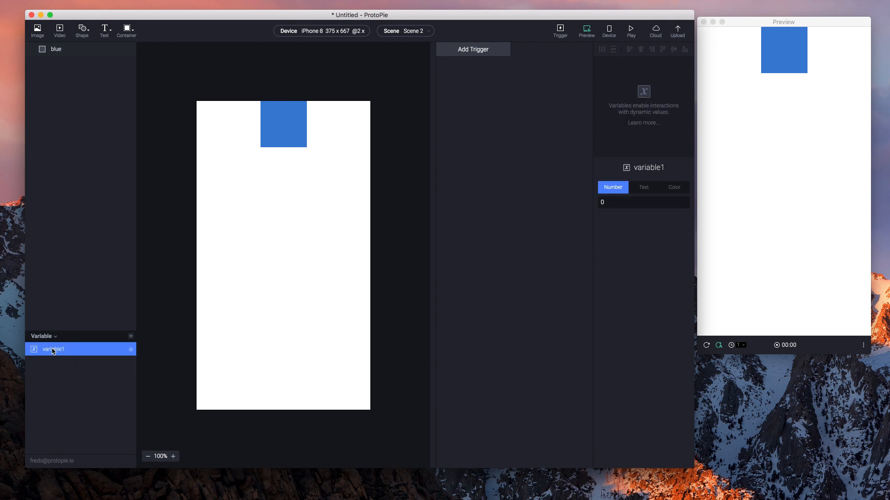
- Rename variable1 to 'coordinate'
double_click(52, 349)
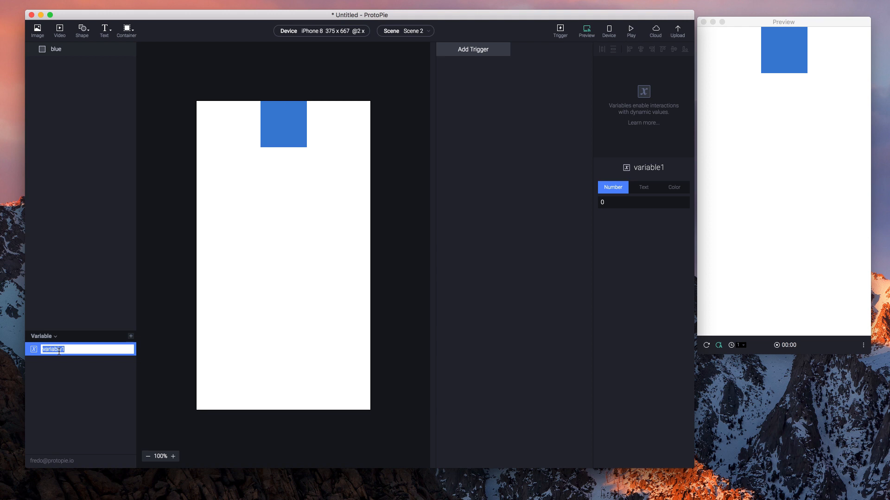
text(coordinate)
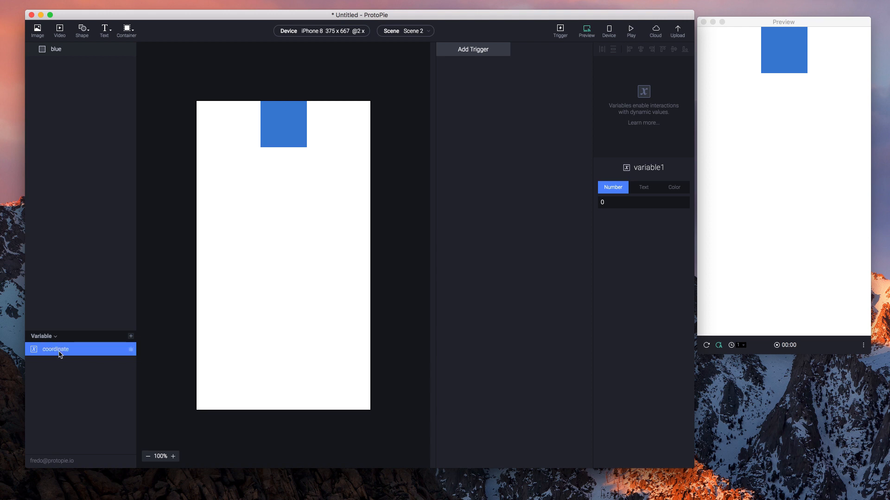
click(56, 349)
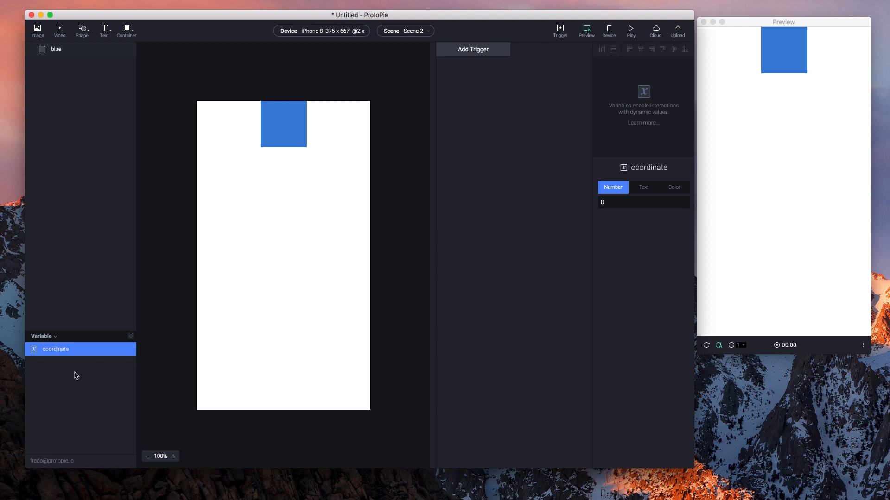
mouse_move(590, 162)
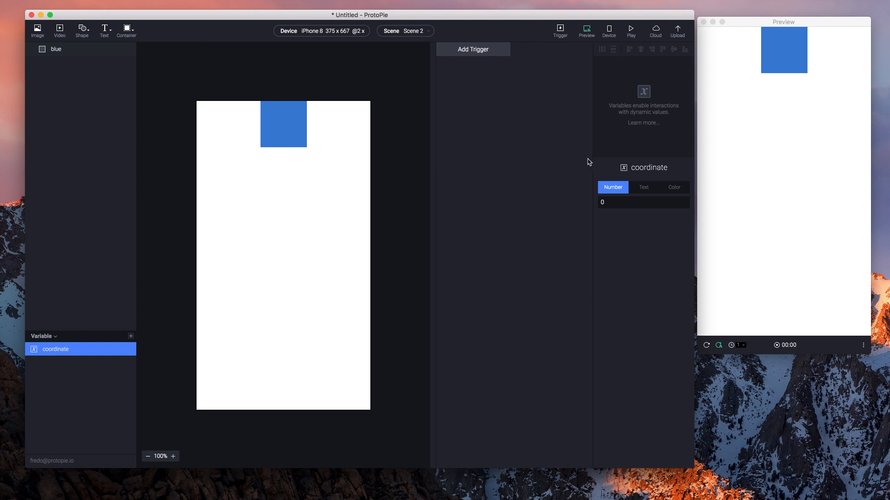
mouse_move(624, 238)
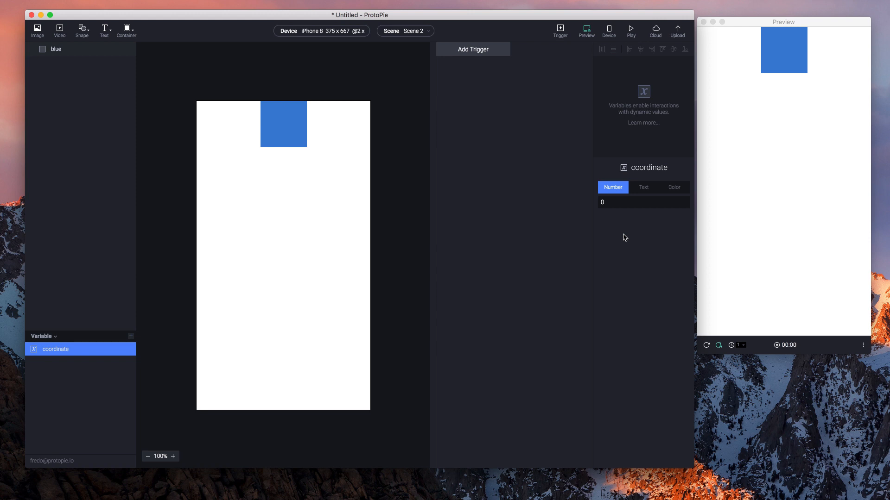
- Try default values 8475 and 4.72, then switch coordinate to a Text variable with an empty value
click(643, 202)
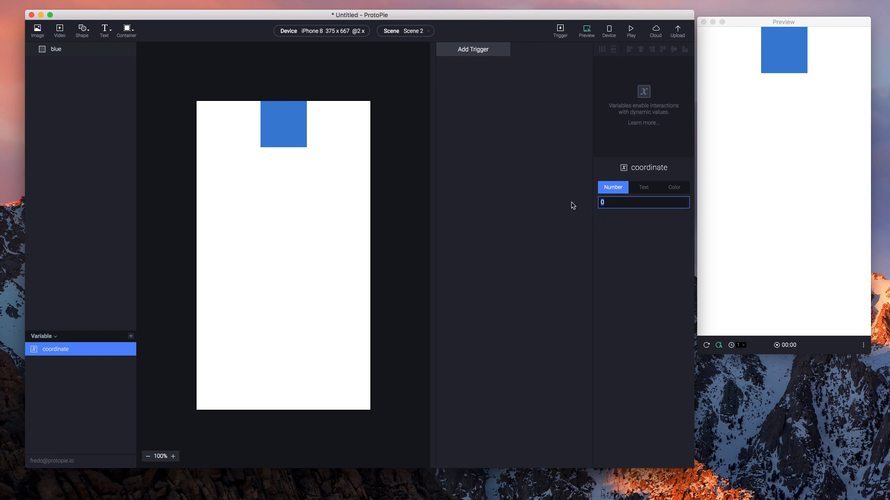
text(8475)
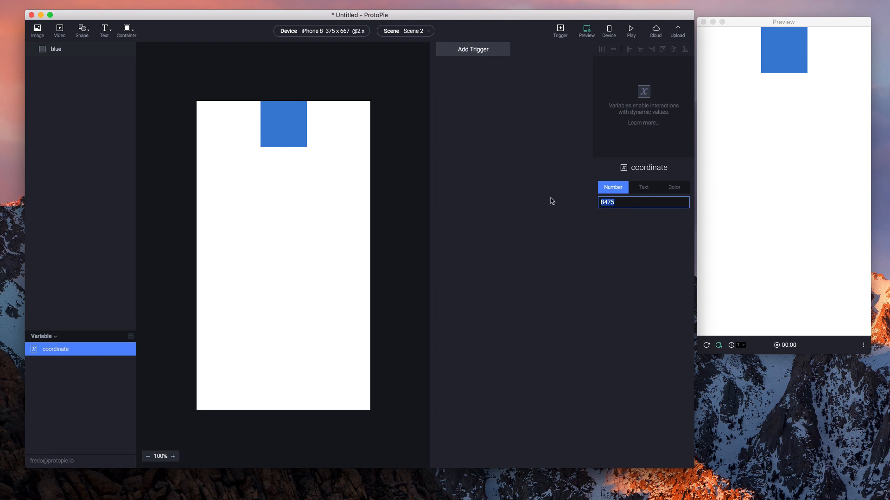
text(4.72)
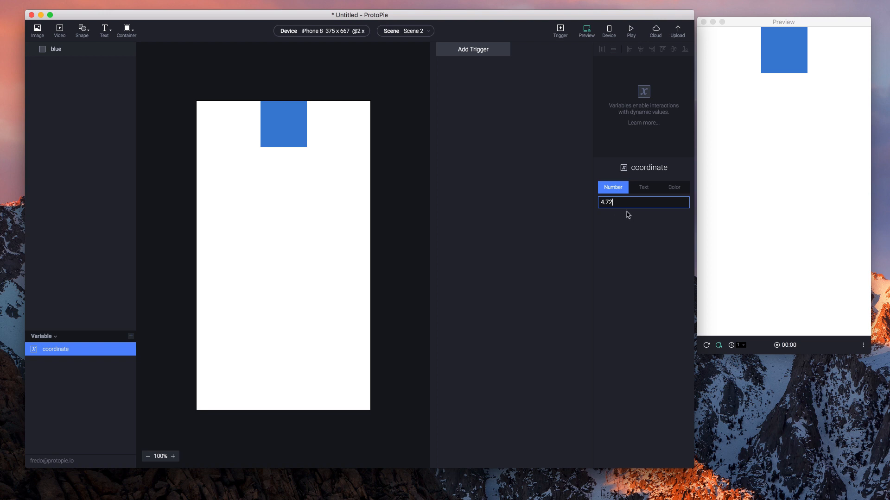
triple_click(625, 202)
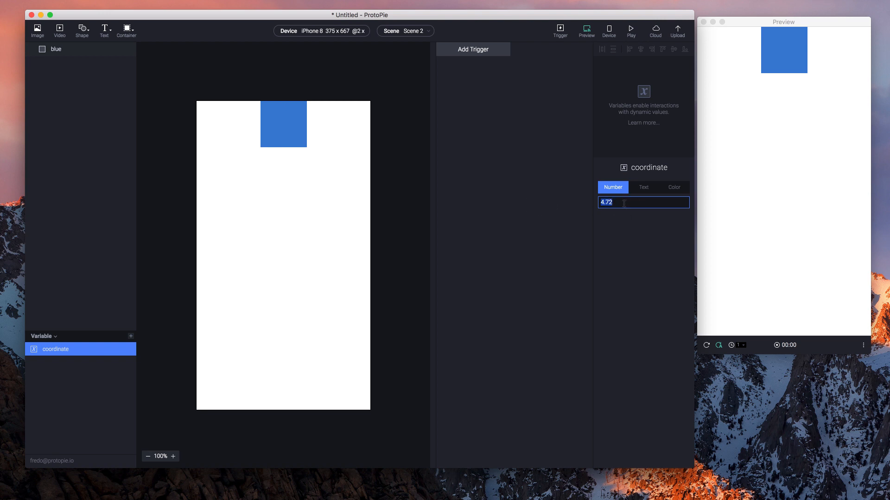
click(643, 187)
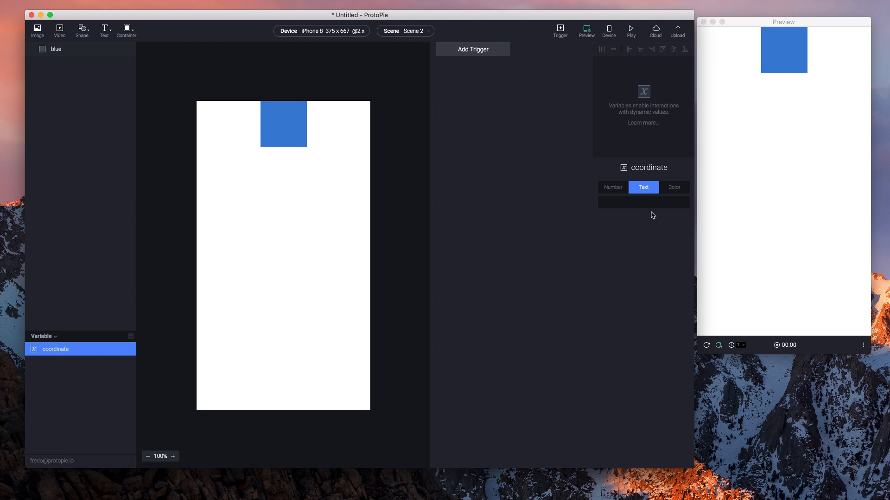
click(674, 188)
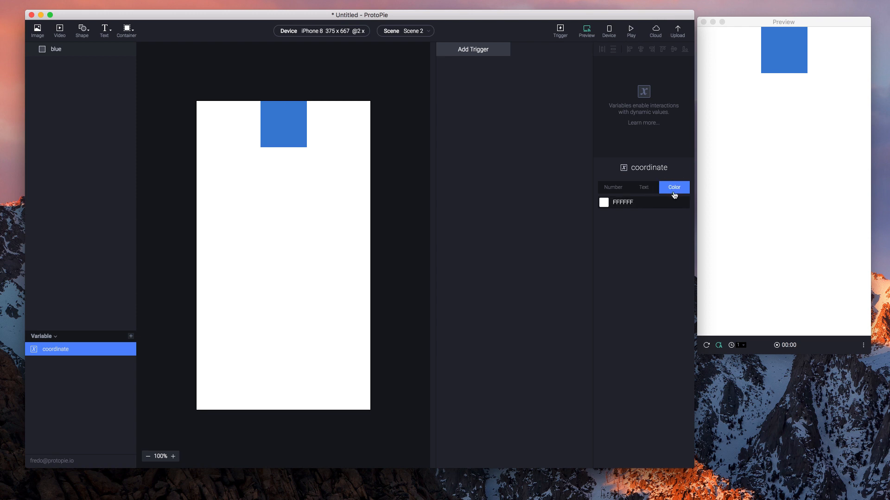
click(603, 202)
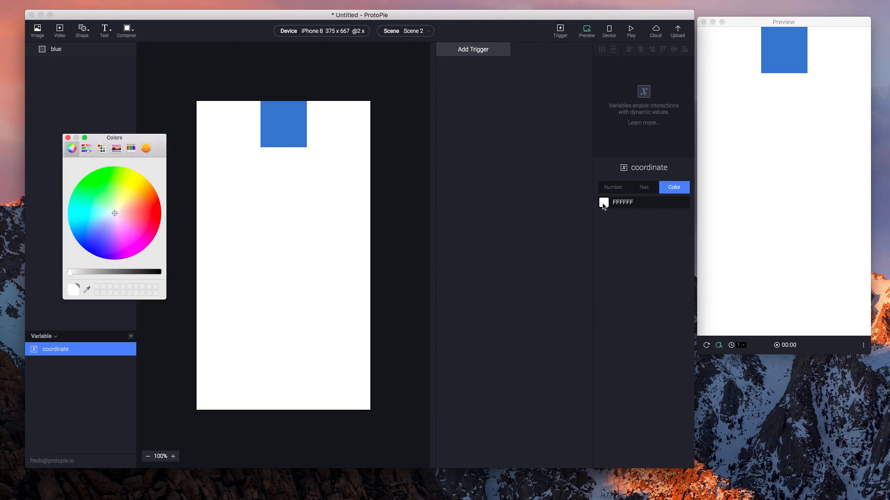
click(134, 207)
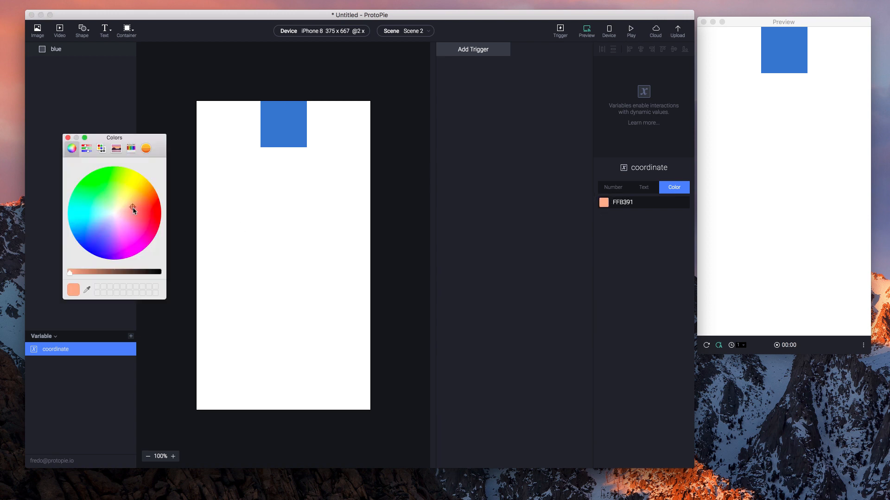
click(85, 239)
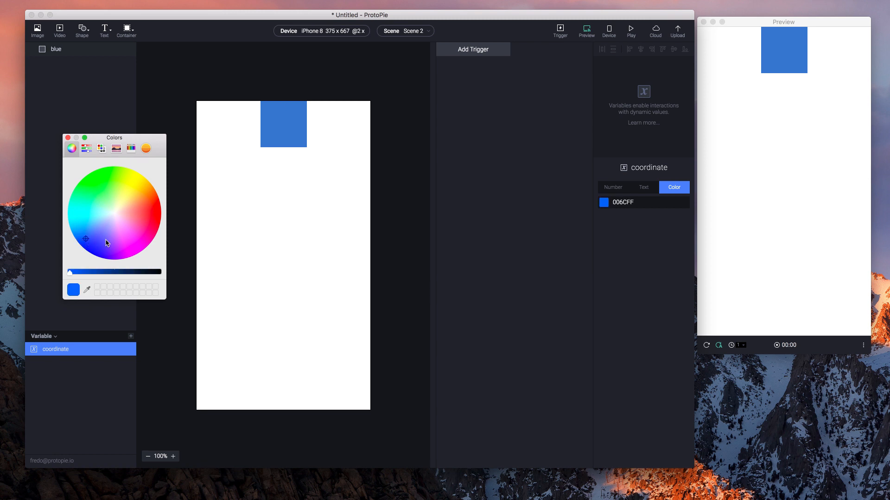
click(117, 179)
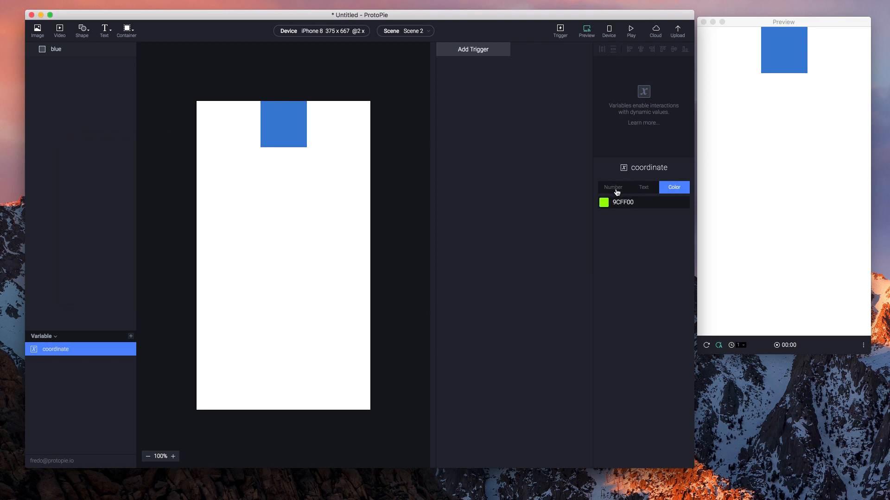
click(612, 188)
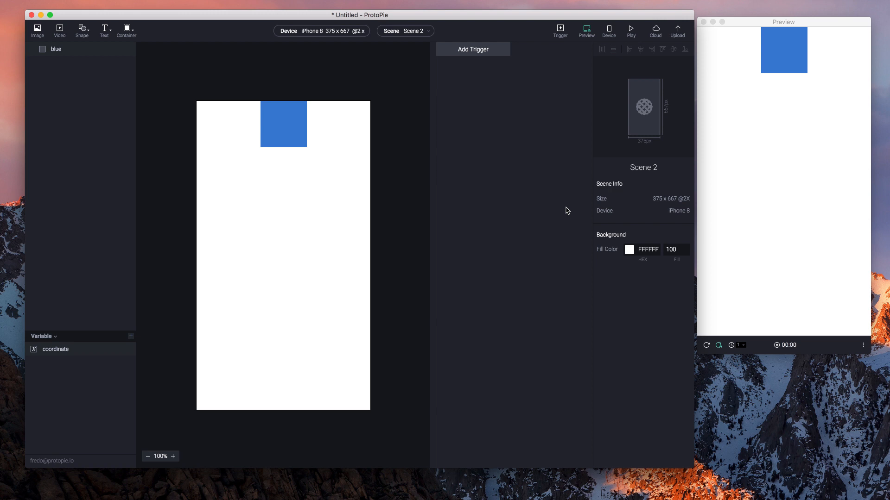
mouse_move(458, 61)
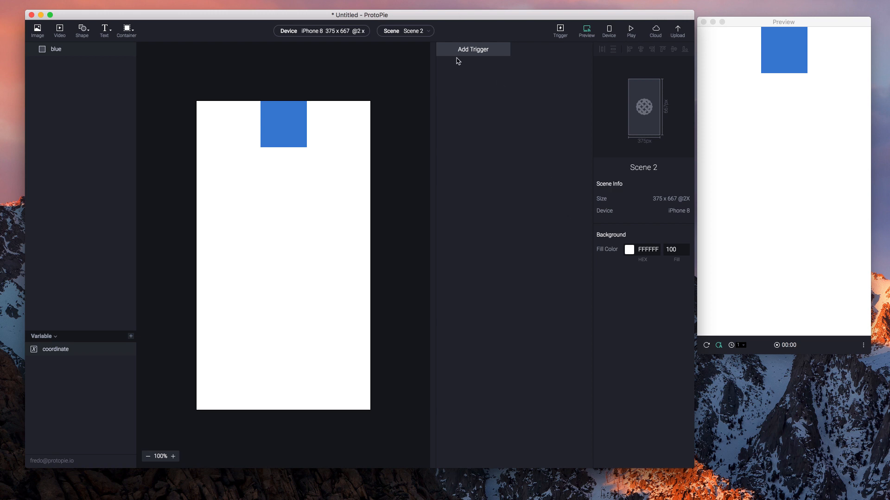
- Add a Tap trigger on the blue square with an Assign response
click(472, 50)
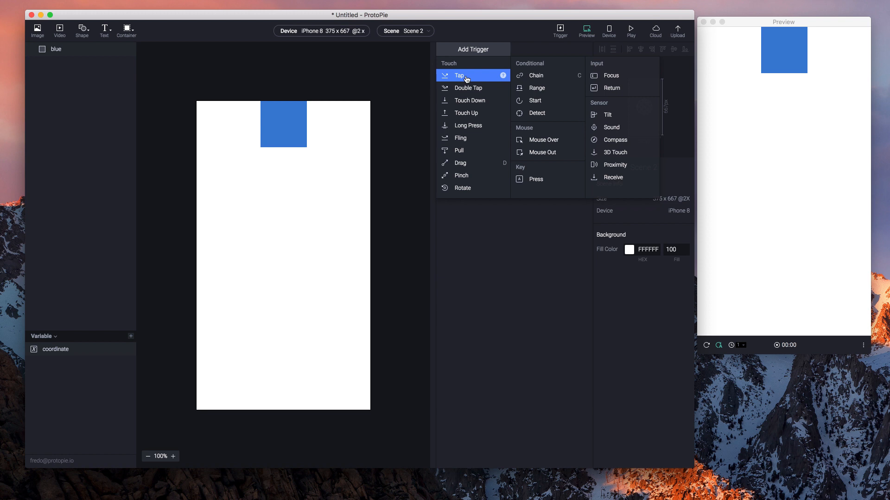
click(459, 75)
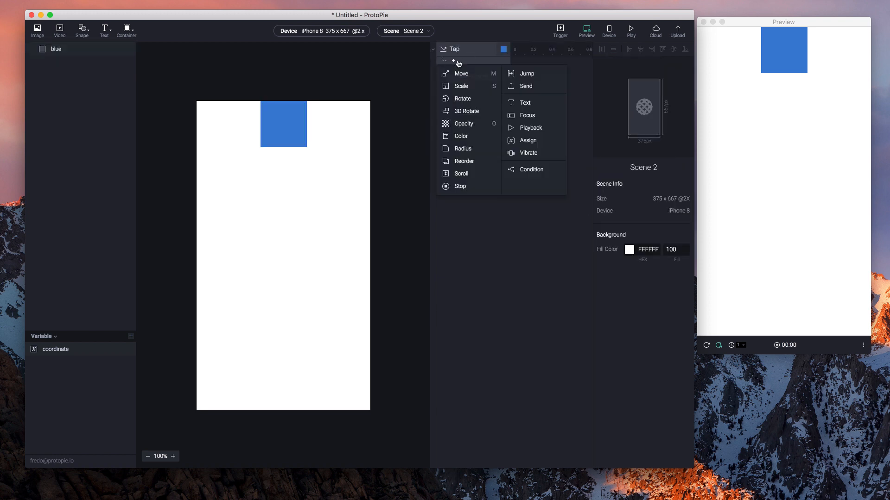
click(461, 74)
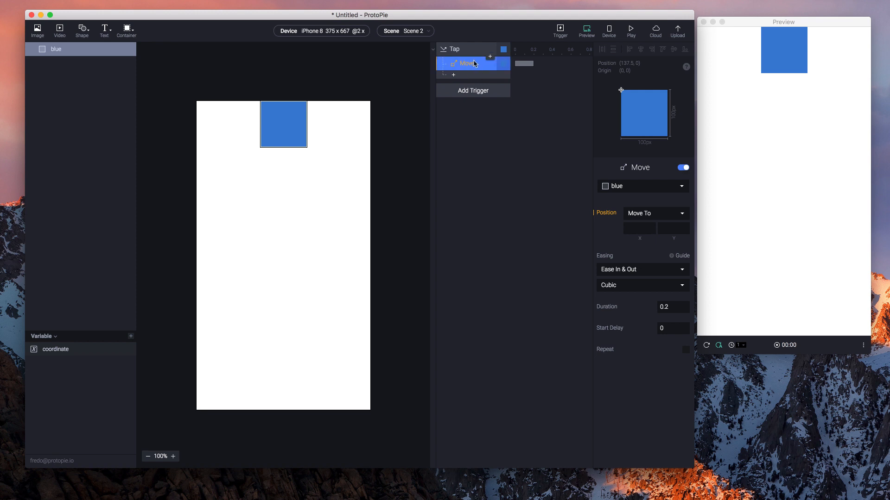
click(452, 61)
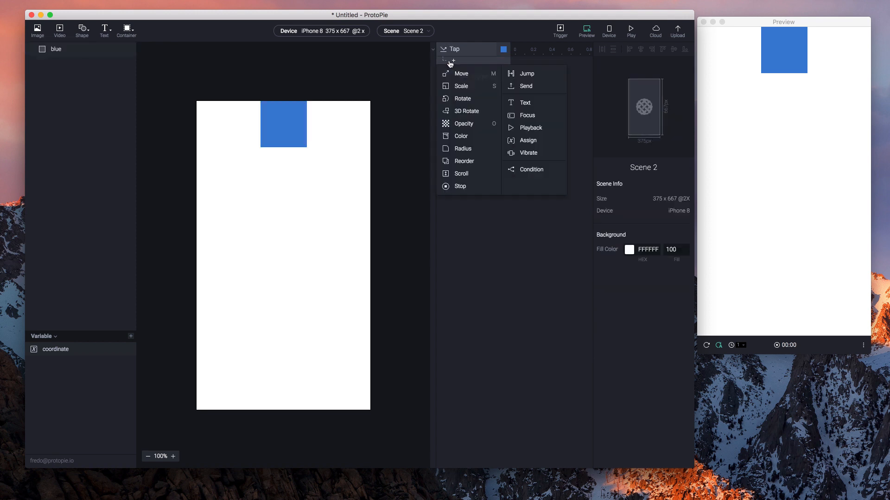
mouse_move(537, 140)
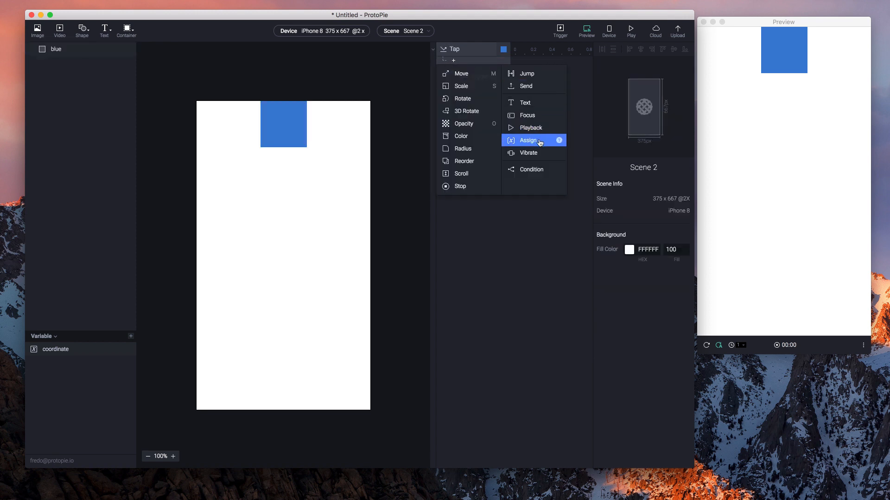
click(527, 140)
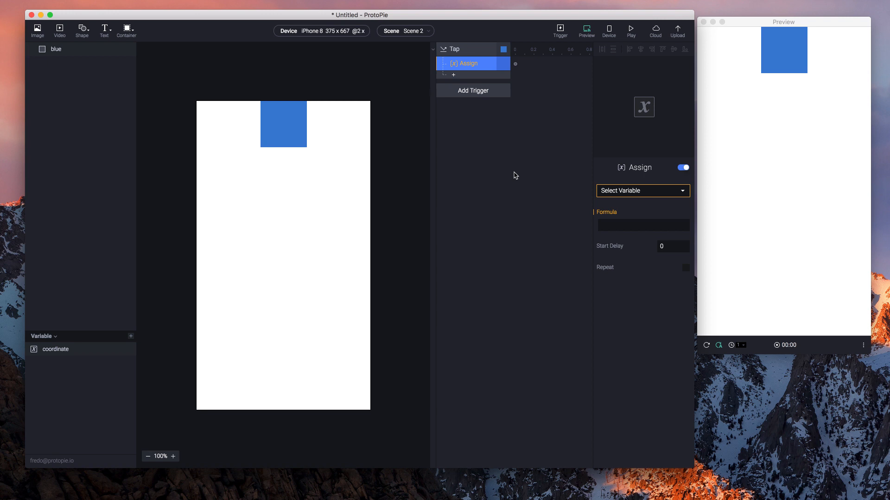
mouse_move(534, 211)
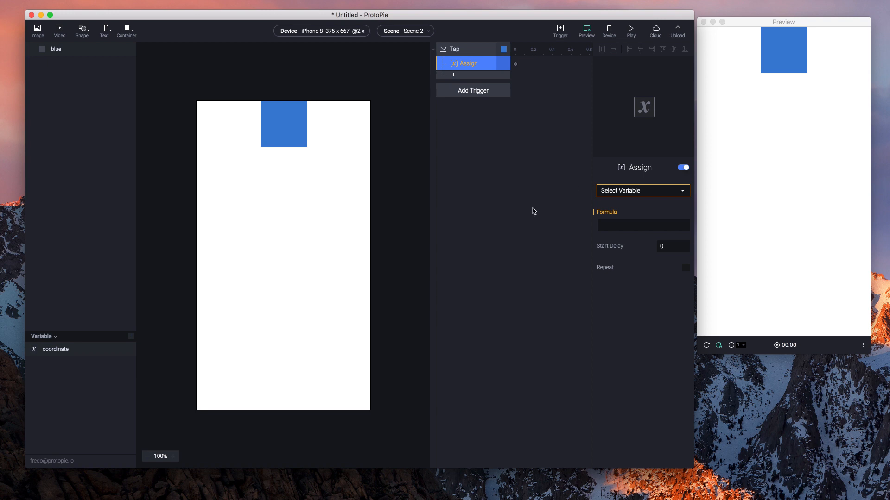
- Target the Assign response at the coordinate variable and start its formula
click(643, 191)
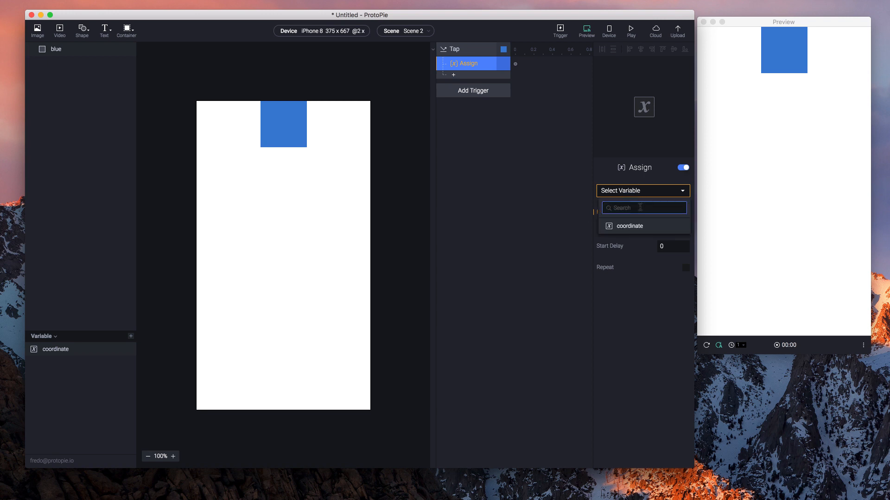
click(630, 227)
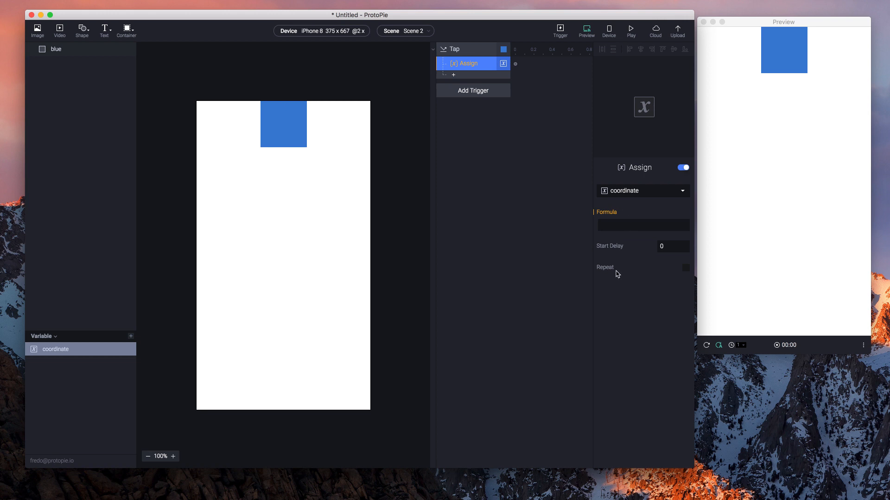
click(638, 225)
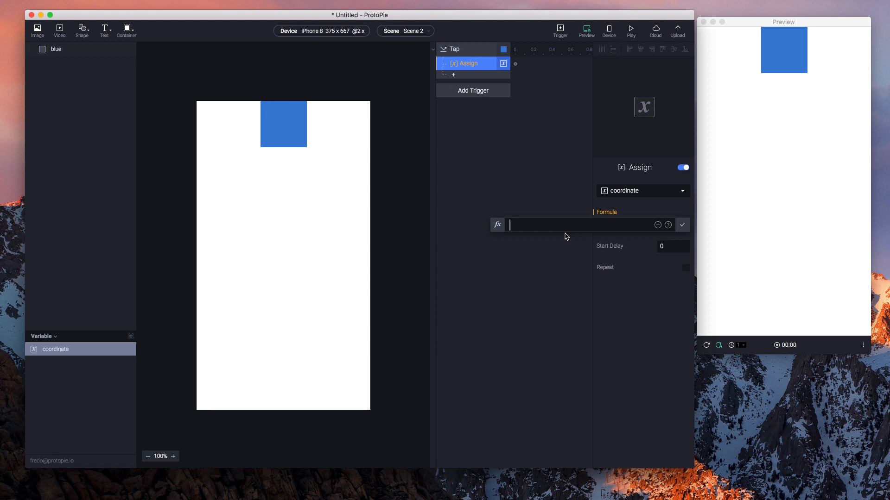
- Set the Assign formula to coordinate + 50 and apply it
text(coordinate + 50)
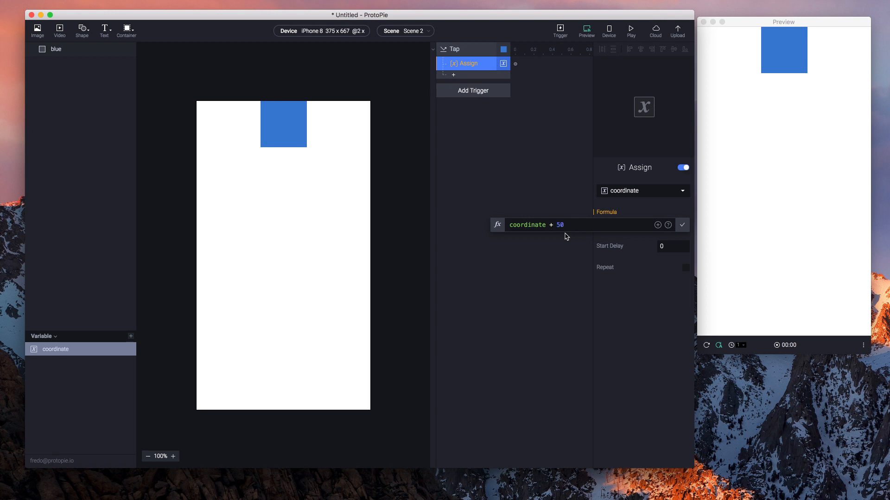
click(545, 224)
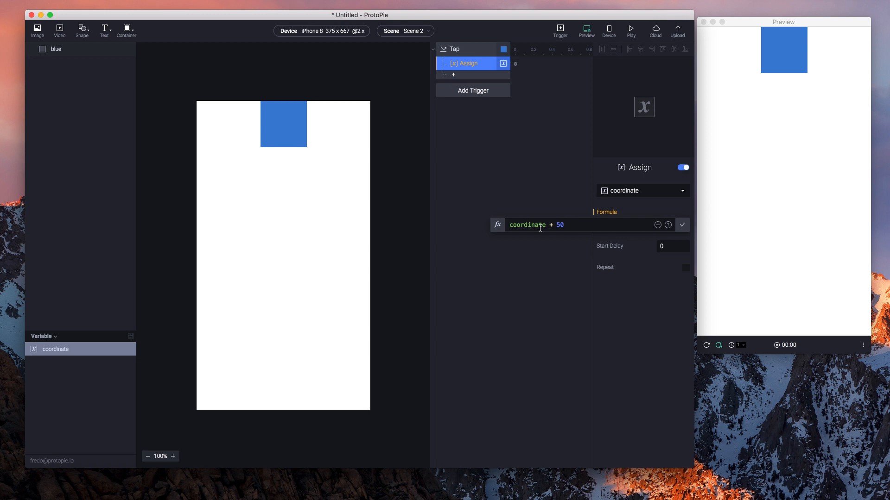
mouse_move(590, 228)
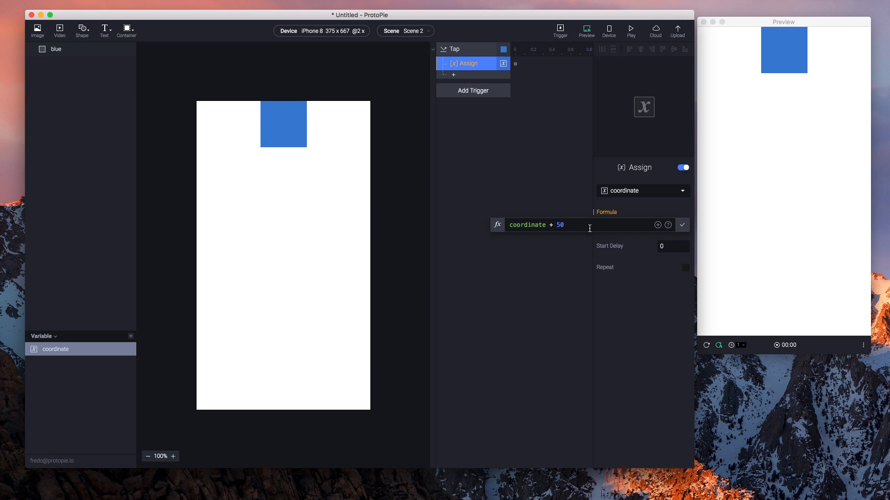
mouse_move(683, 232)
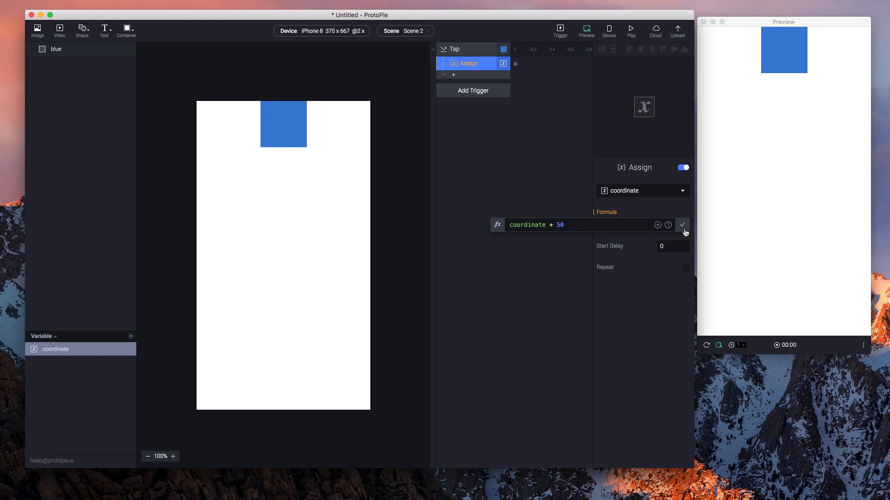
click(682, 224)
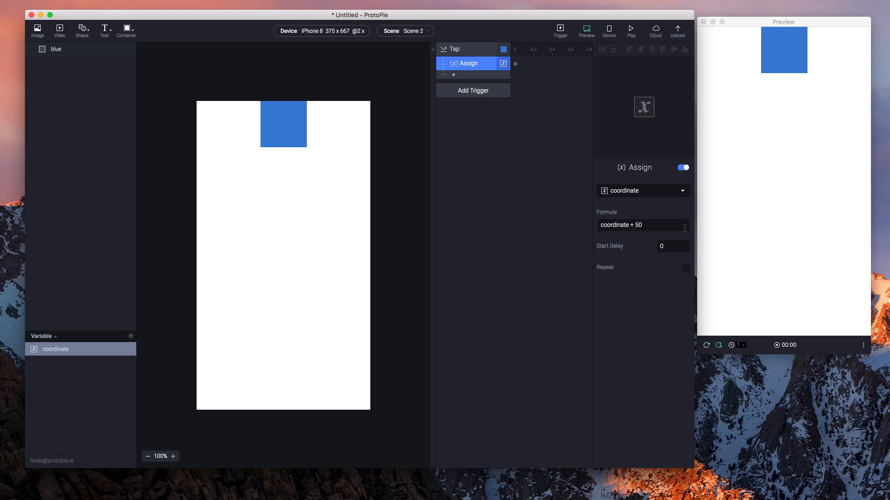
mouse_move(523, 187)
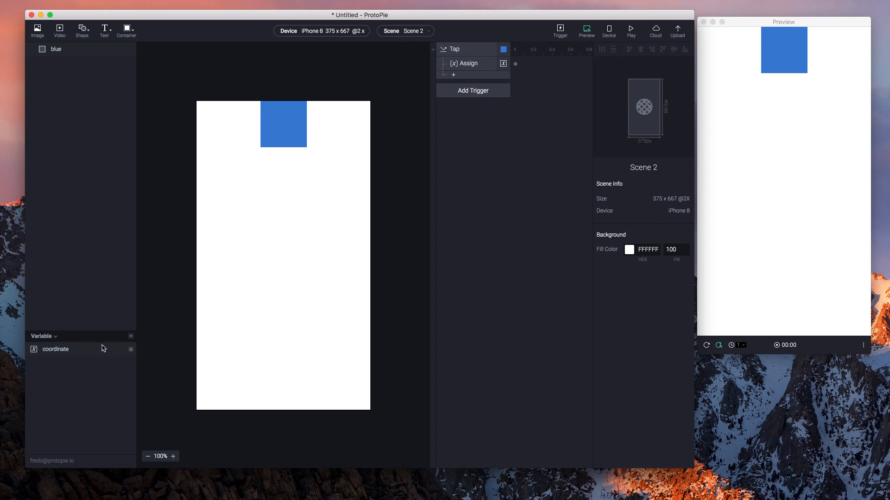
- Display coordinate on the scene and tap the square in Preview, raising it to 350
click(56, 349)
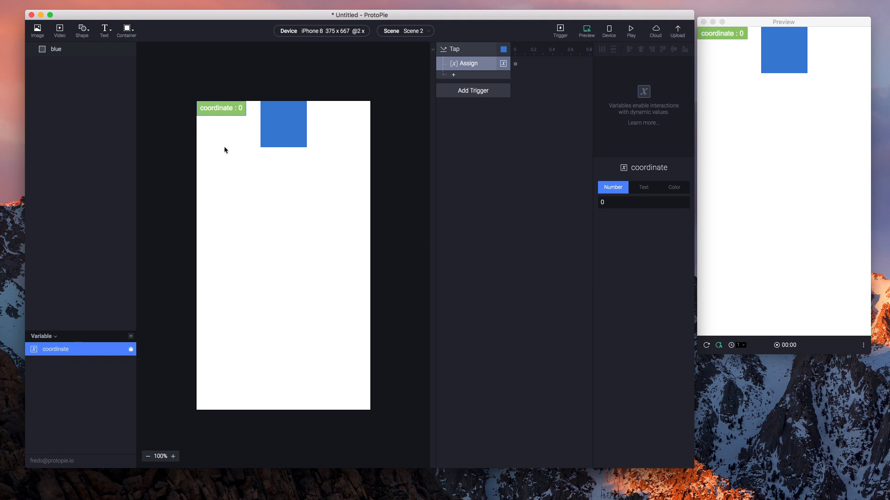
mouse_move(689, 42)
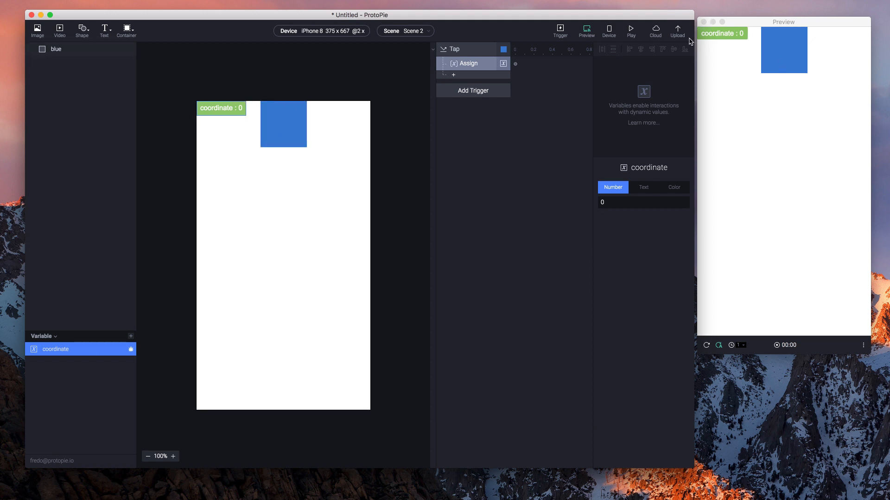
mouse_move(723, 84)
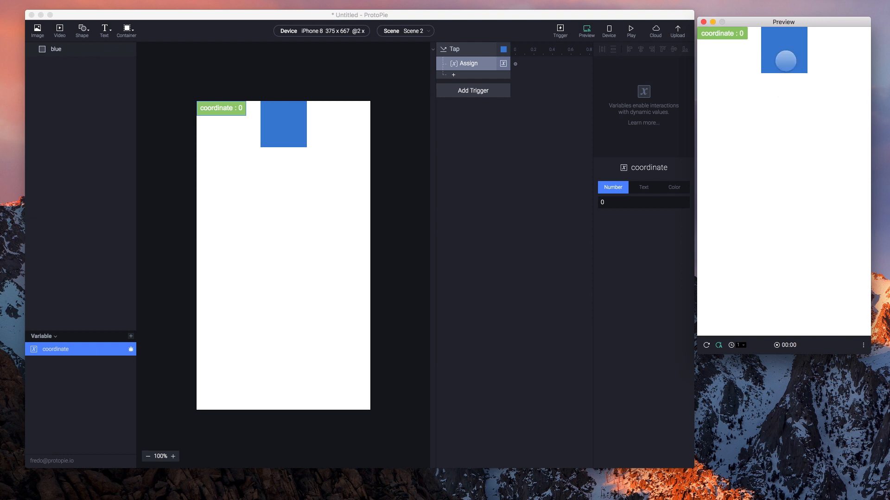
click(785, 59)
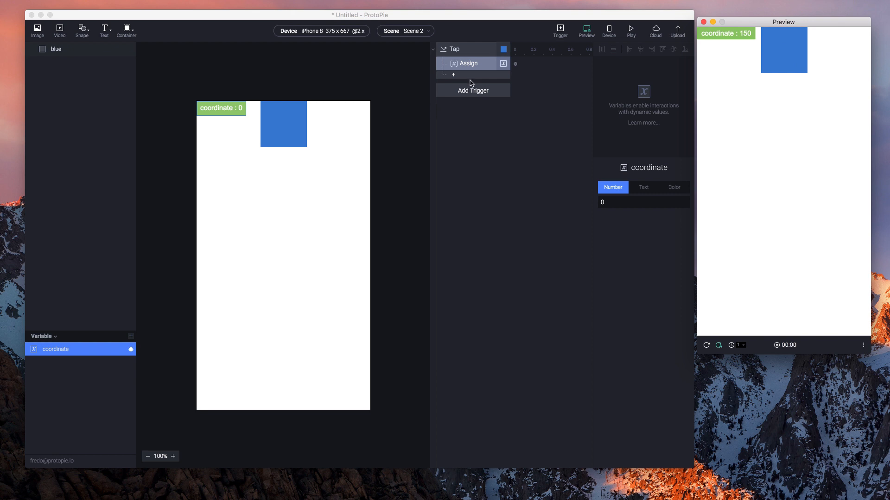
click(469, 63)
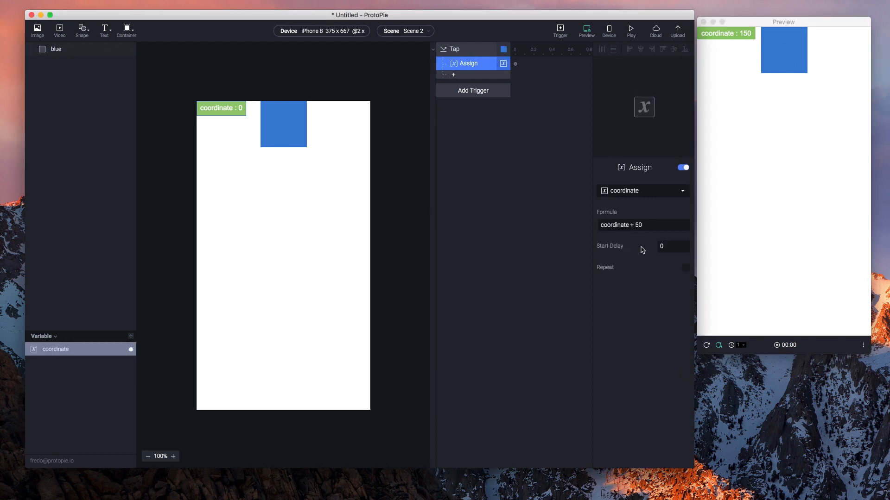
click(790, 98)
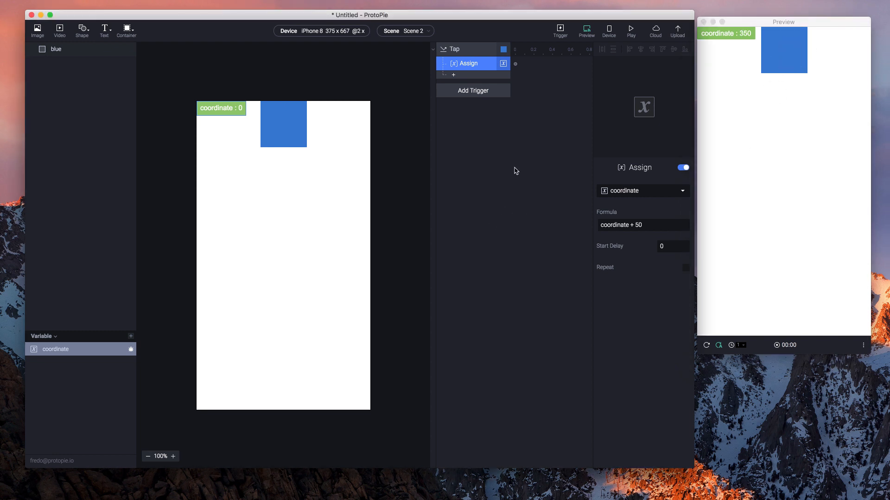
- Add a Detect trigger that watches the coordinate variable
click(473, 91)
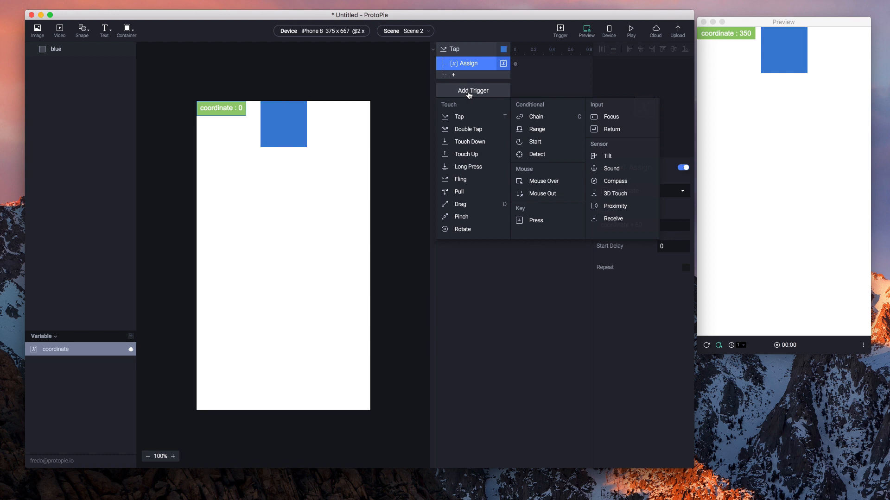
mouse_move(471, 96)
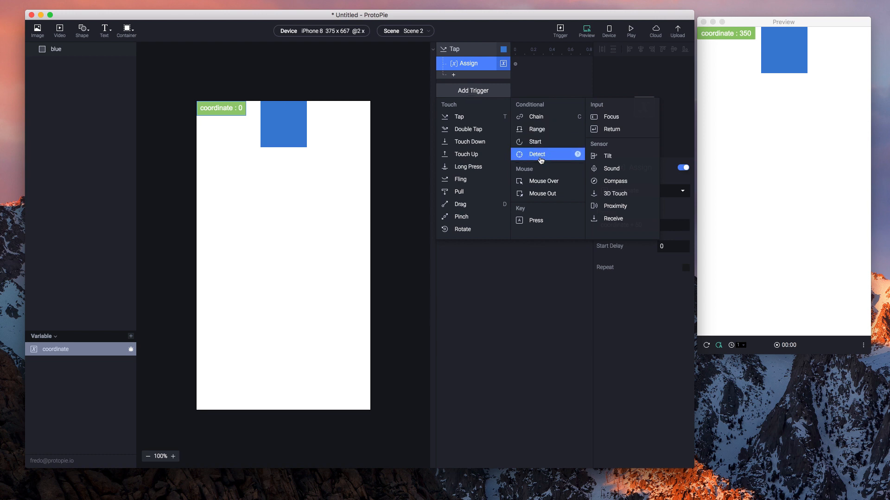
click(537, 154)
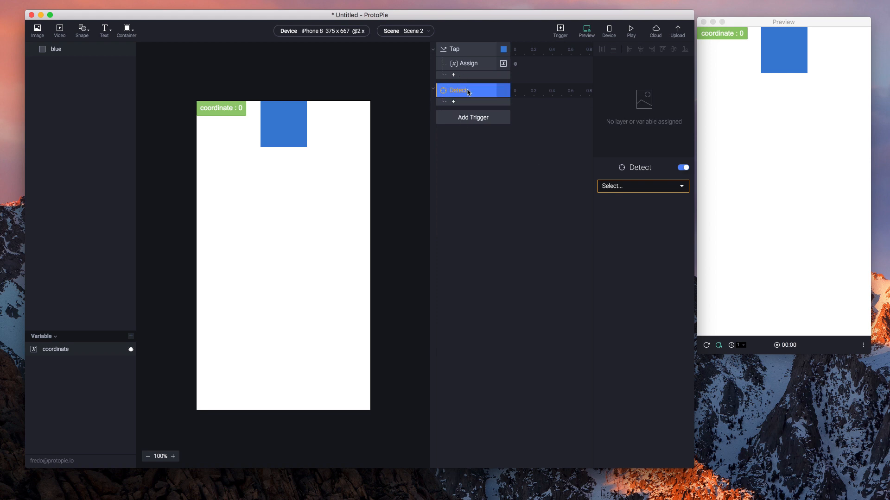
click(644, 186)
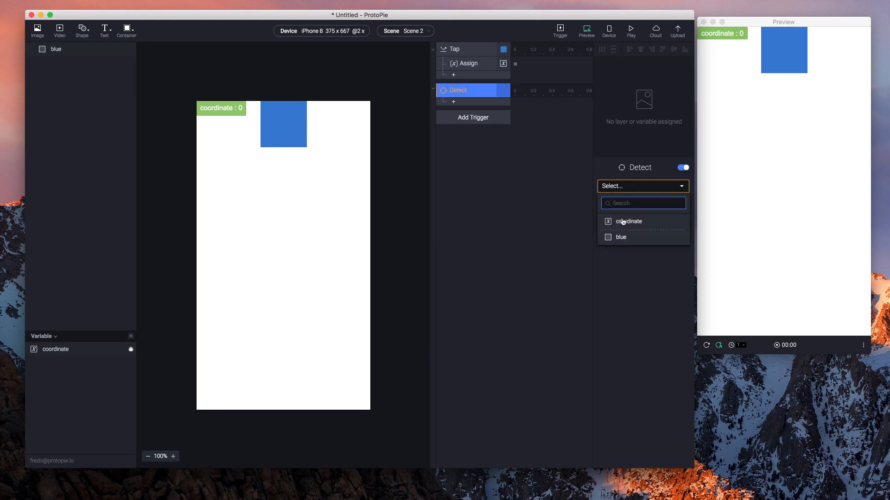
click(628, 222)
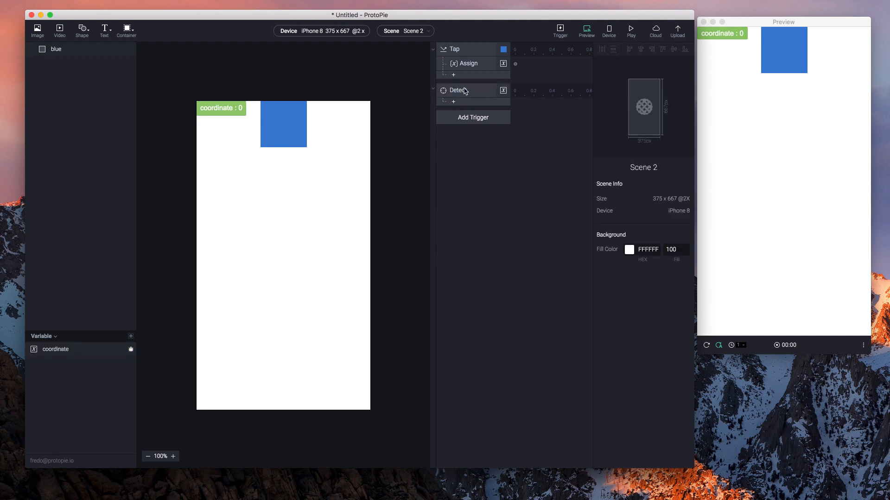
click(458, 90)
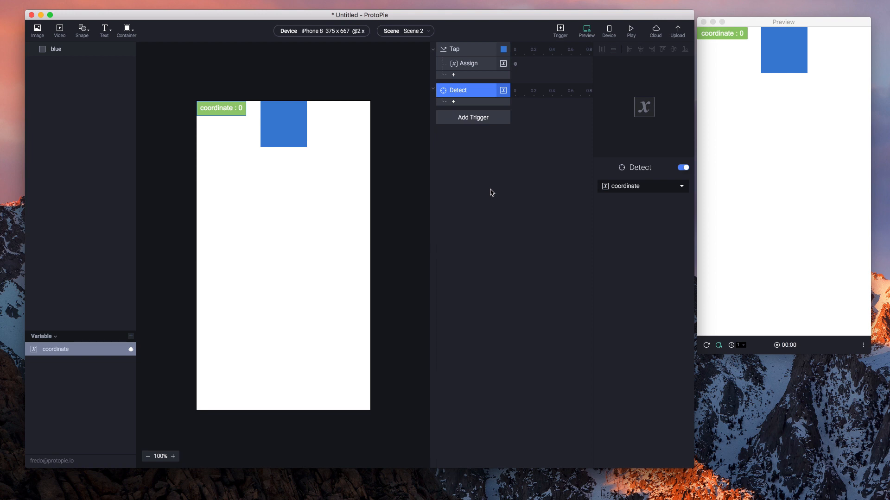
mouse_move(568, 212)
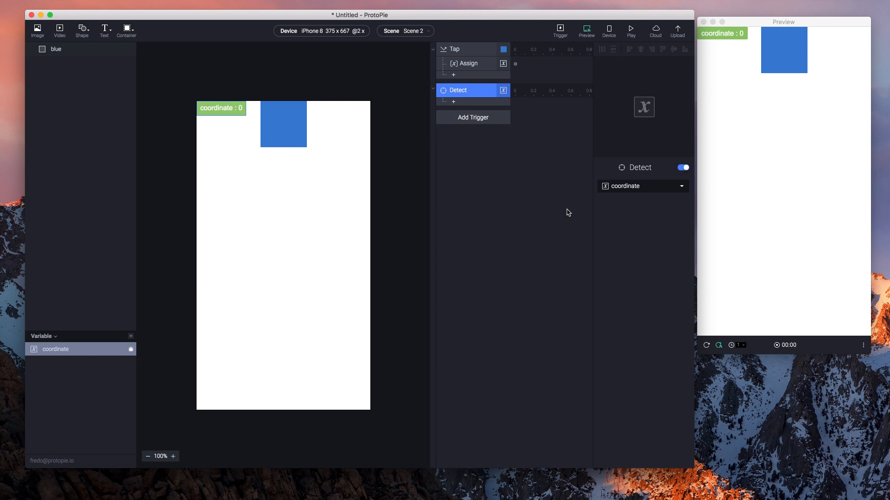
mouse_move(468, 95)
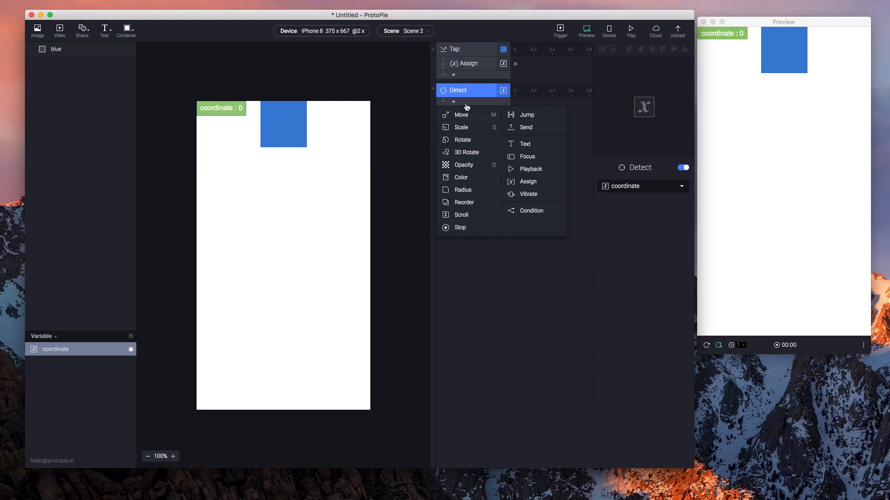
- Add a Move response under Detect targeting the blue square layer
click(460, 115)
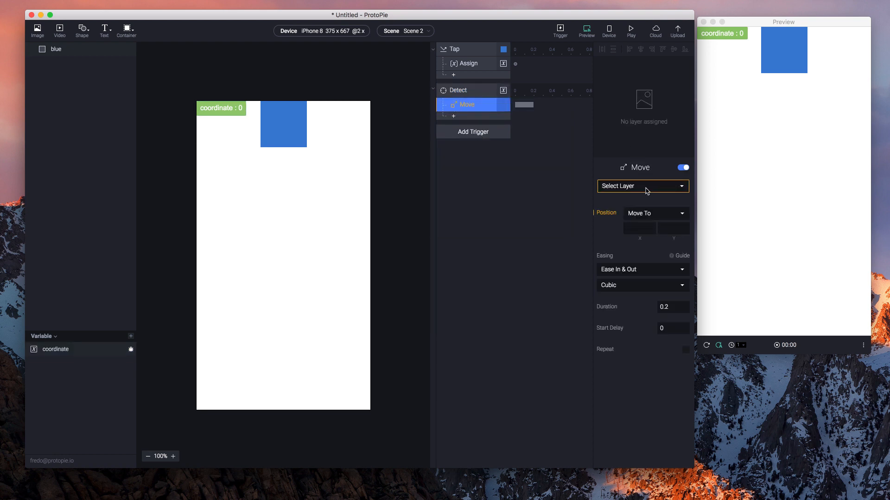
click(643, 186)
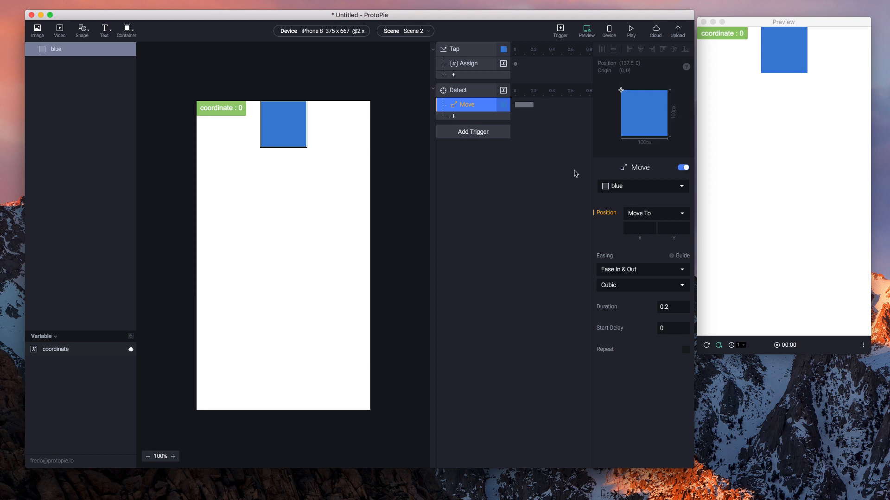
click(673, 228)
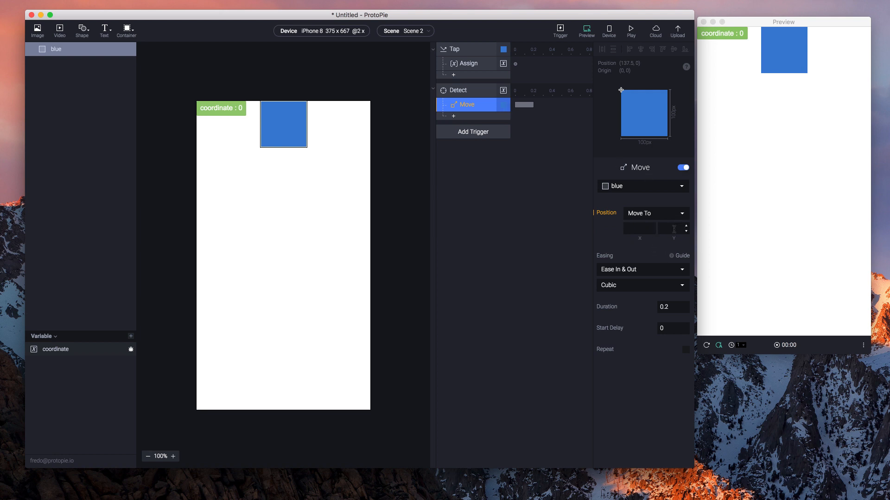
- Drive the Move response's Y position with the coordinate formula
click(670, 228)
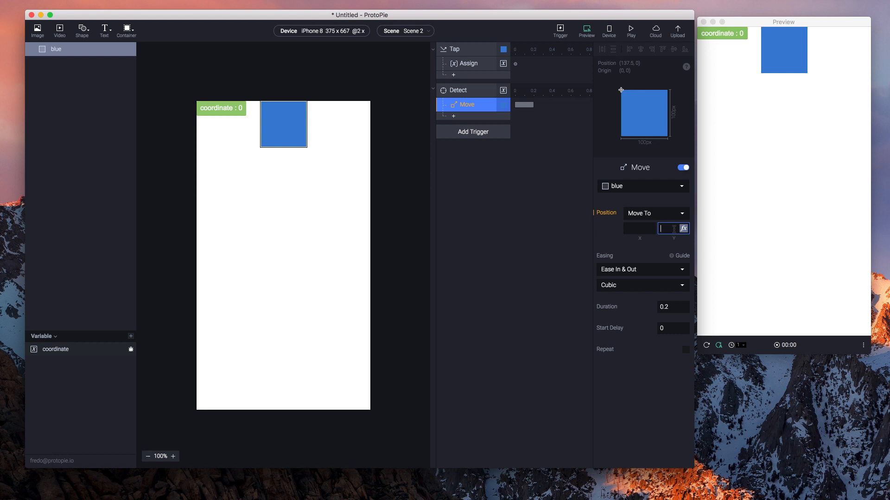
text(coordi)
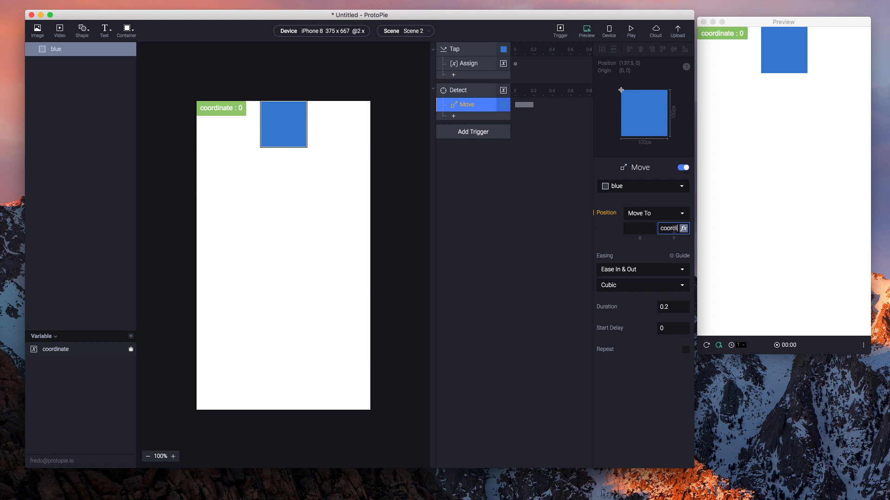
click(526, 220)
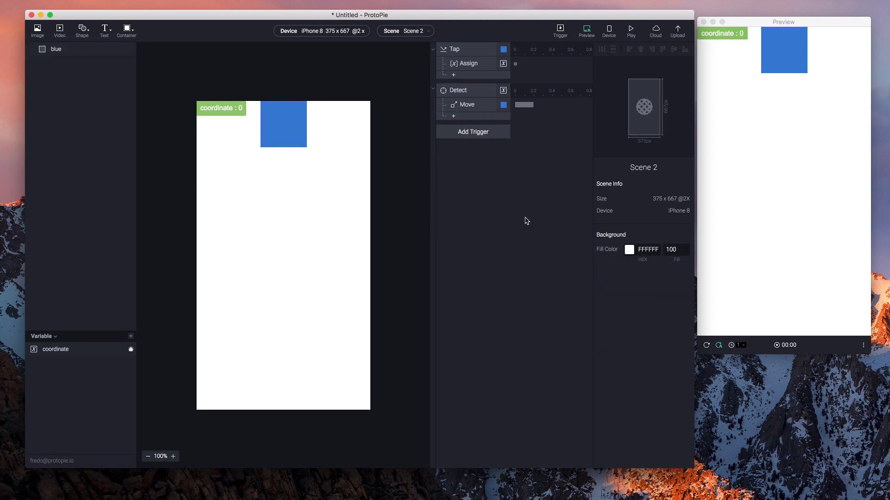
click(458, 91)
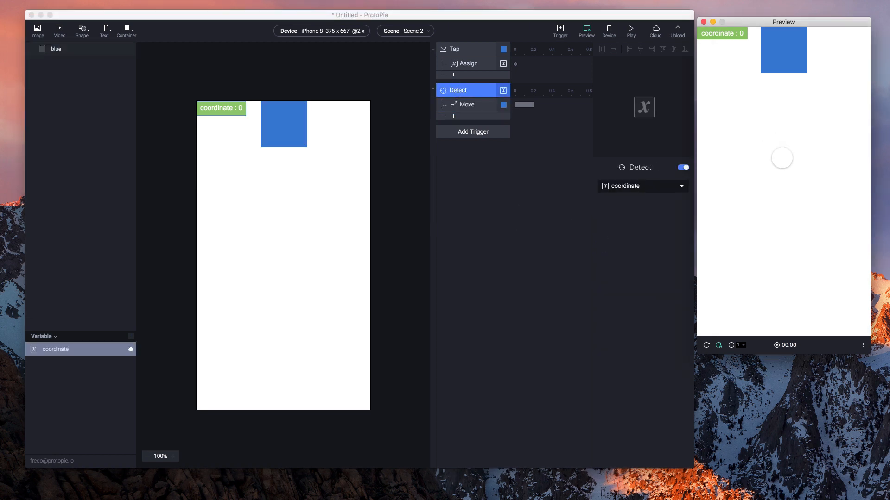